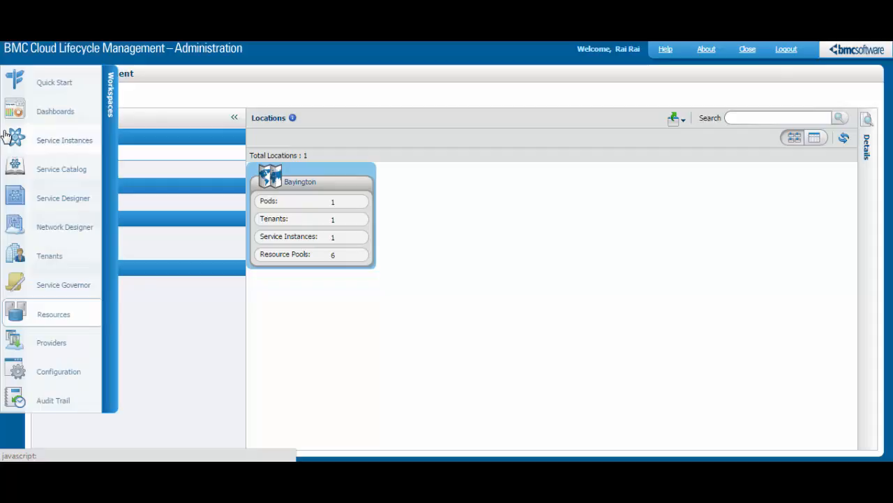
Step: Switch to the Service Catalog workspace from the locations overview
left_click(62, 169)
type("Calbro")
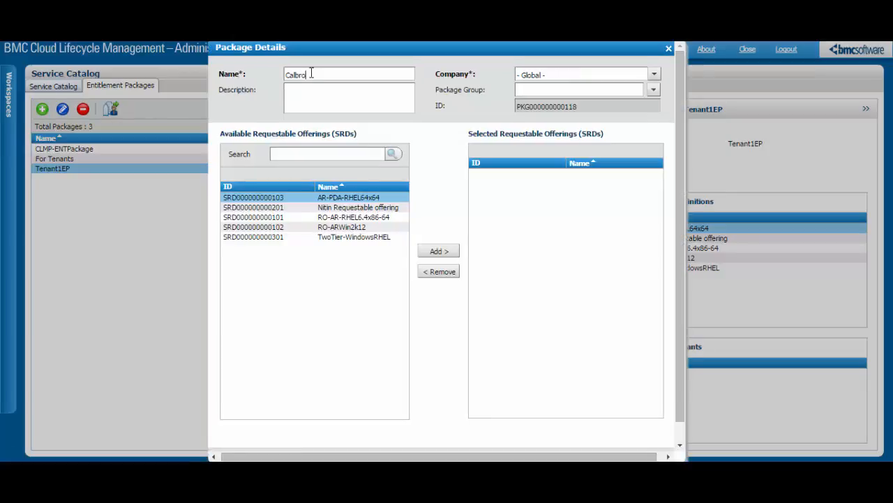
Step: Edit the name of the new Global company entitlement package
left_click(668, 49)
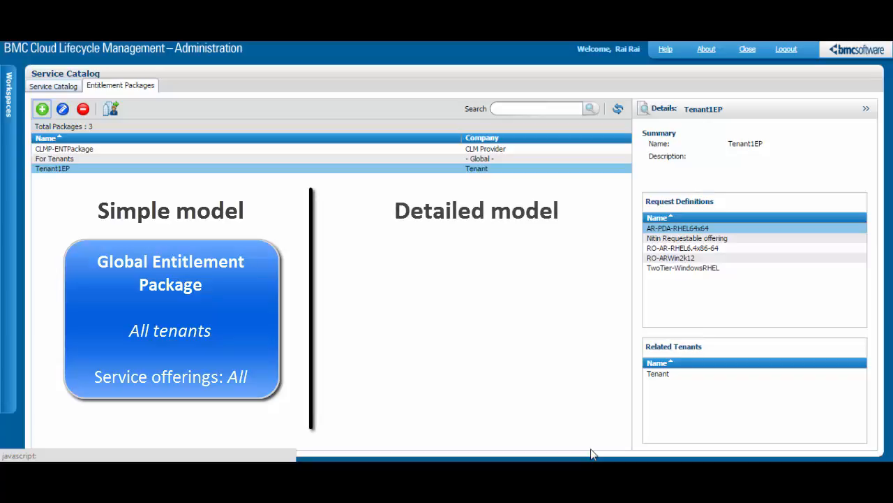
Step: Display CLMP-ENTPackage's description and its five request definitions
left_click(64, 149)
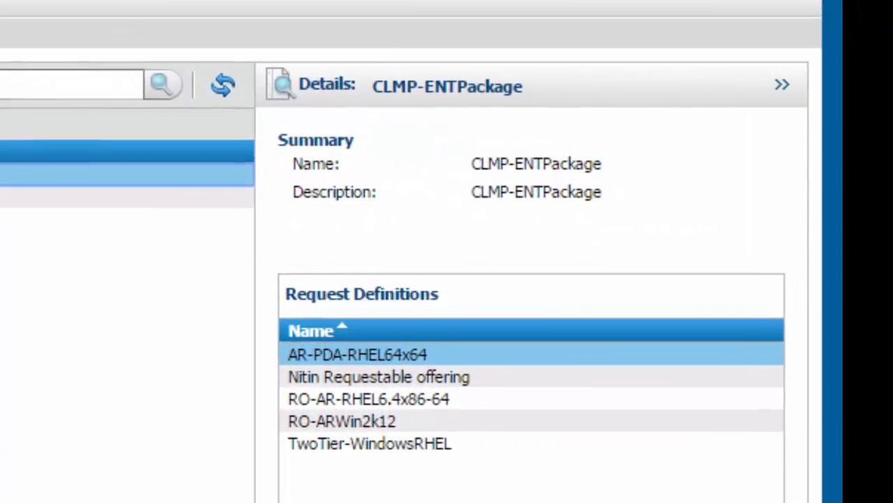